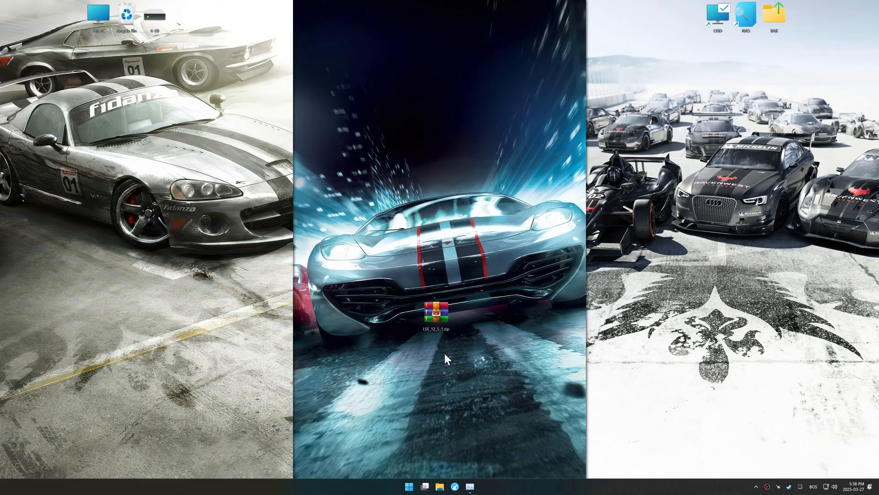
# Step: Extract the Low Specs Experience zip and finish the installer
pyautogui.rightClick(437, 310)
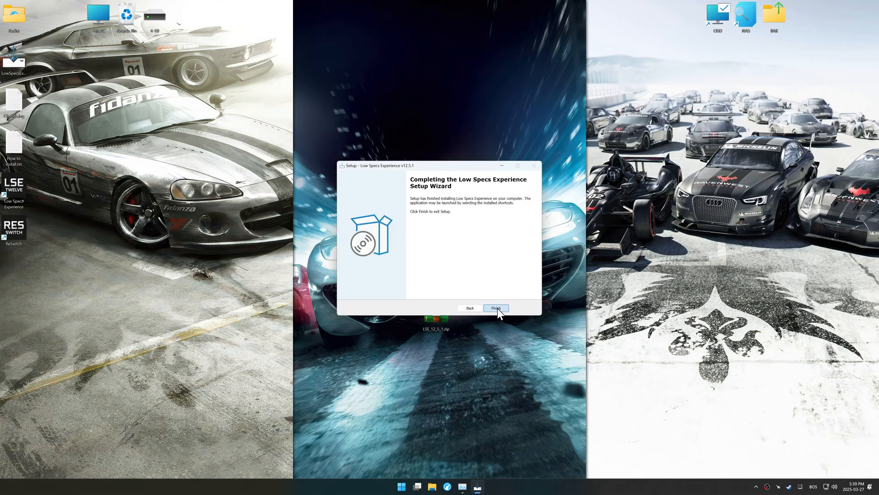
pyautogui.click(496, 308)
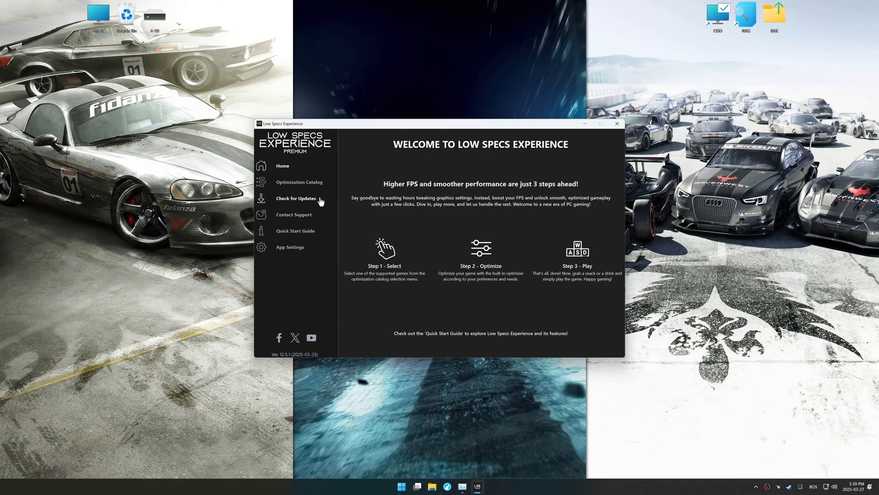
# Step: Pick Steam and GRID (2008) aka Race Driver: Grid in the Optimization Catalog, then load its package
pyautogui.click(299, 182)
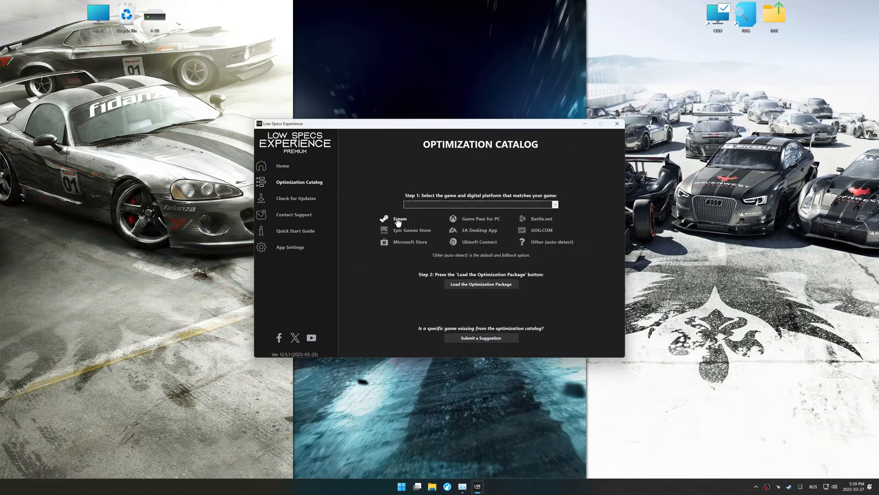
pyautogui.click(480, 204)
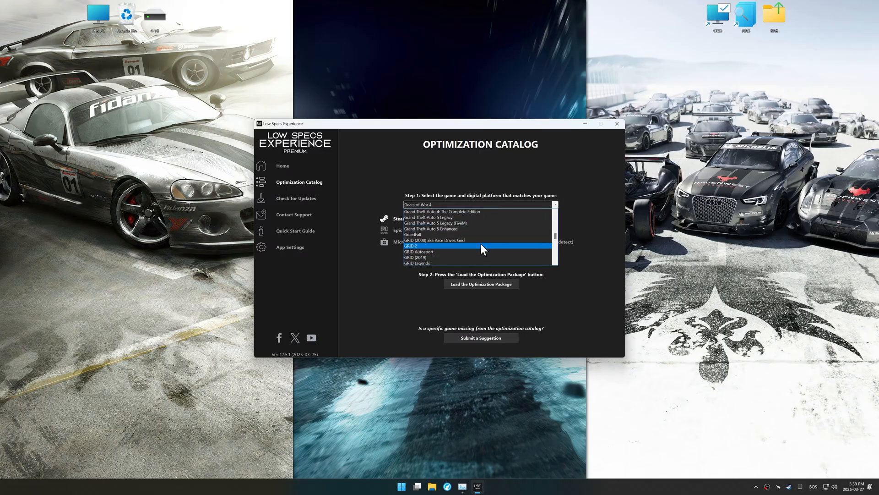
pyautogui.click(434, 240)
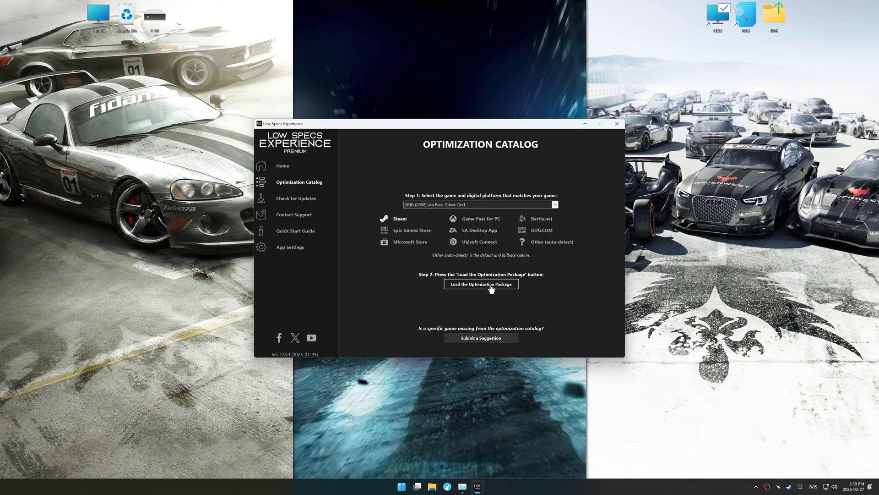
pyautogui.click(480, 284)
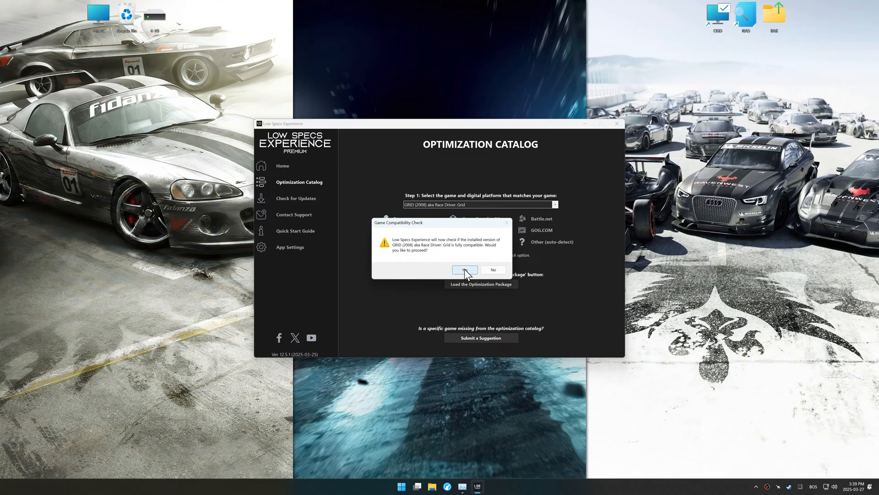
# Step: Run the compatibility check, locate GRID manually, and accept the compatible version detected
pyautogui.click(465, 270)
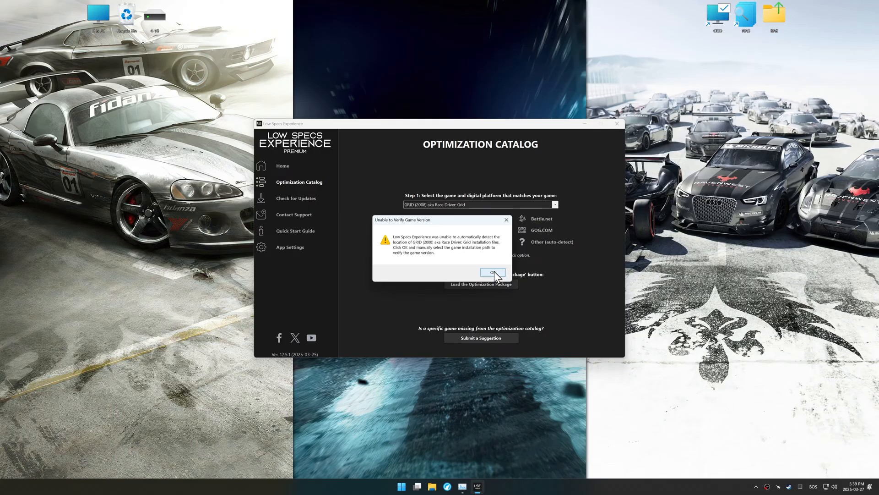
pyautogui.click(493, 273)
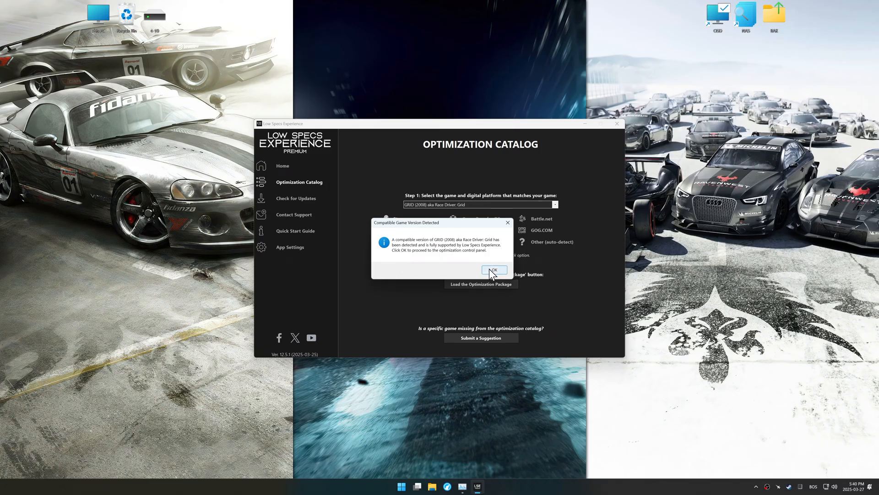
pyautogui.click(493, 270)
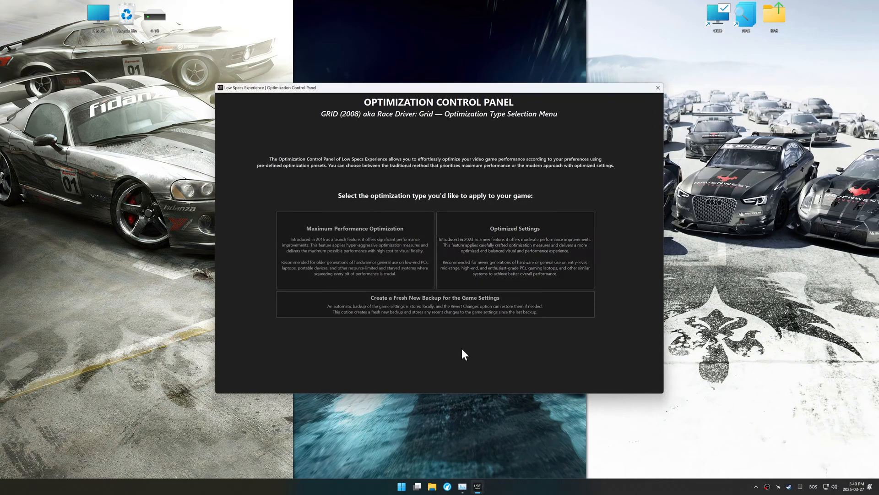
# Step: Execute Maximum Performance Optimization at 1920 x 1080 (16:9) and confirm
pyautogui.click(354, 249)
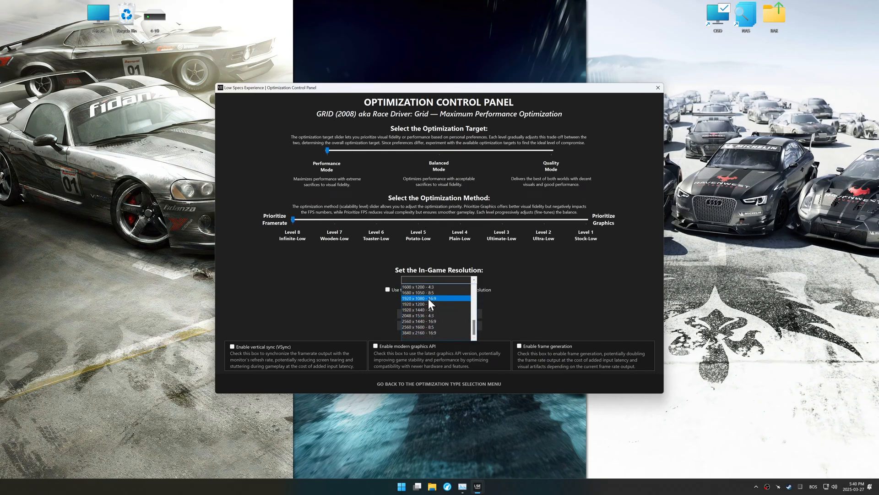
pyautogui.click(429, 298)
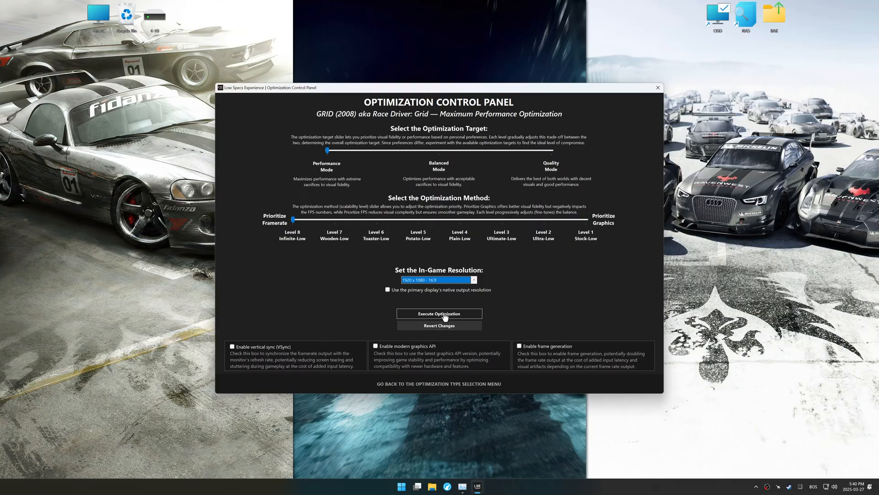
pyautogui.click(439, 313)
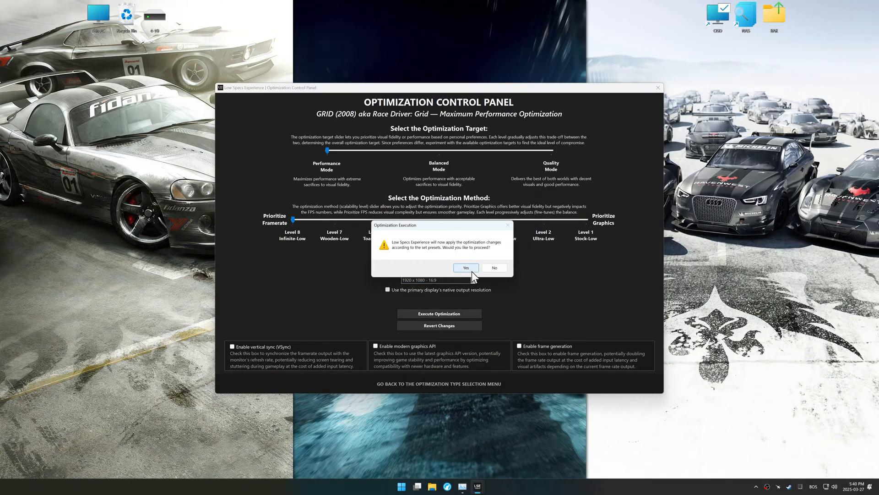
pyautogui.click(465, 268)
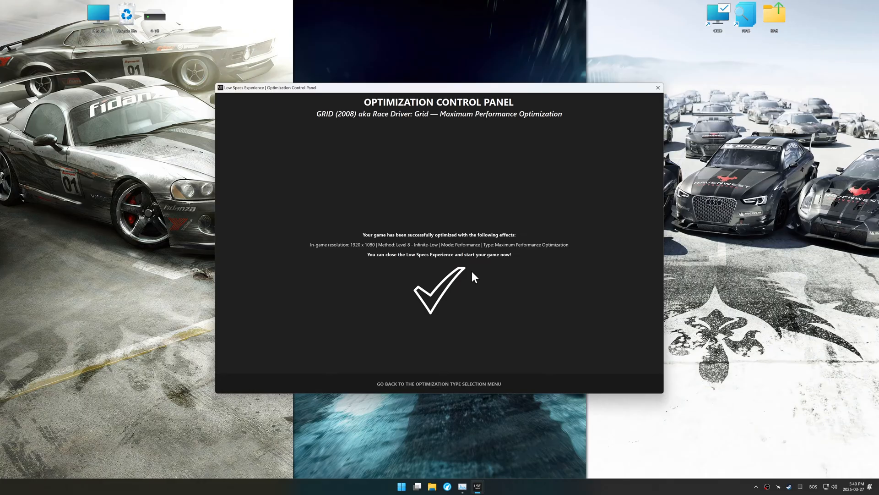
pyautogui.moveTo(480, 316)
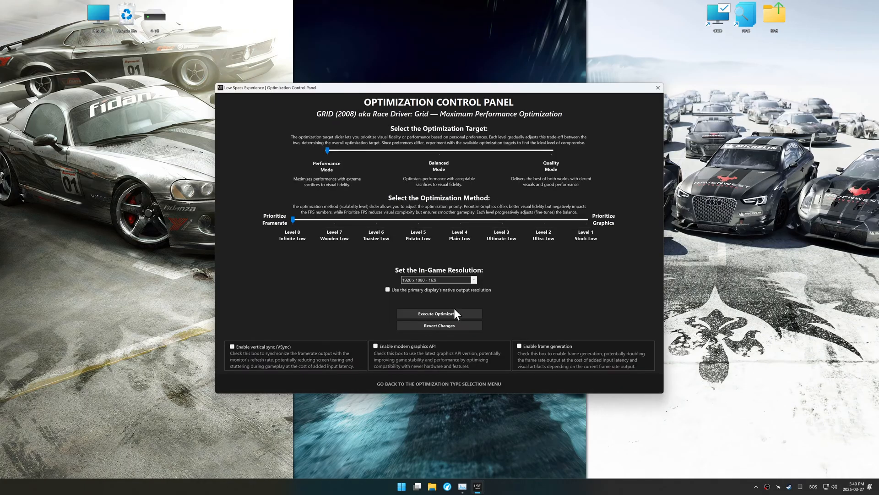
# Step: Revert GRID's optimization, confirming restoration of the backed-up settings
pyautogui.click(439, 326)
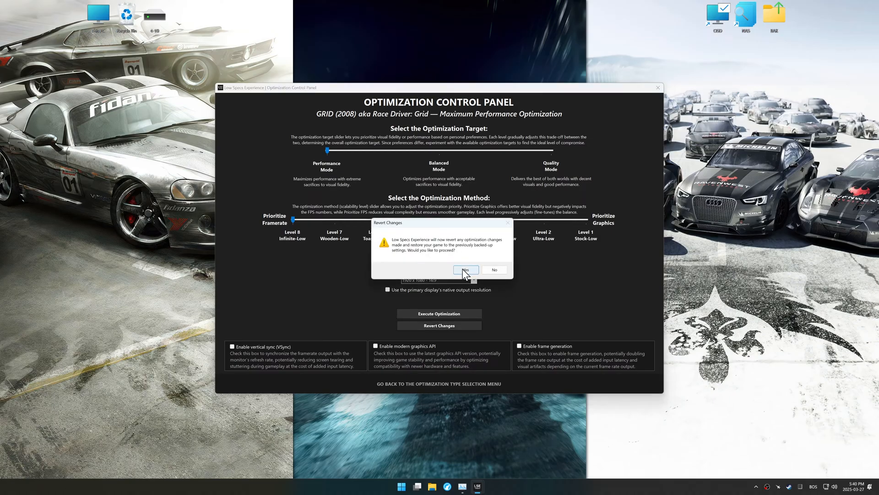
pyautogui.click(465, 270)
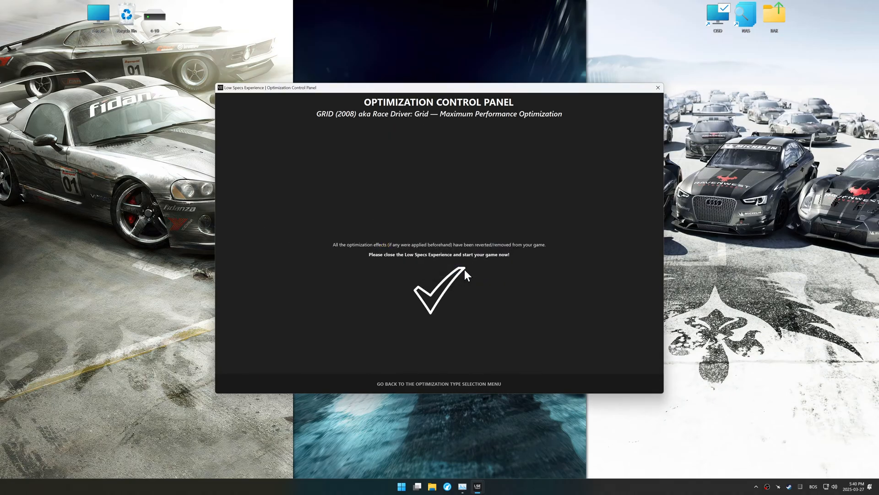